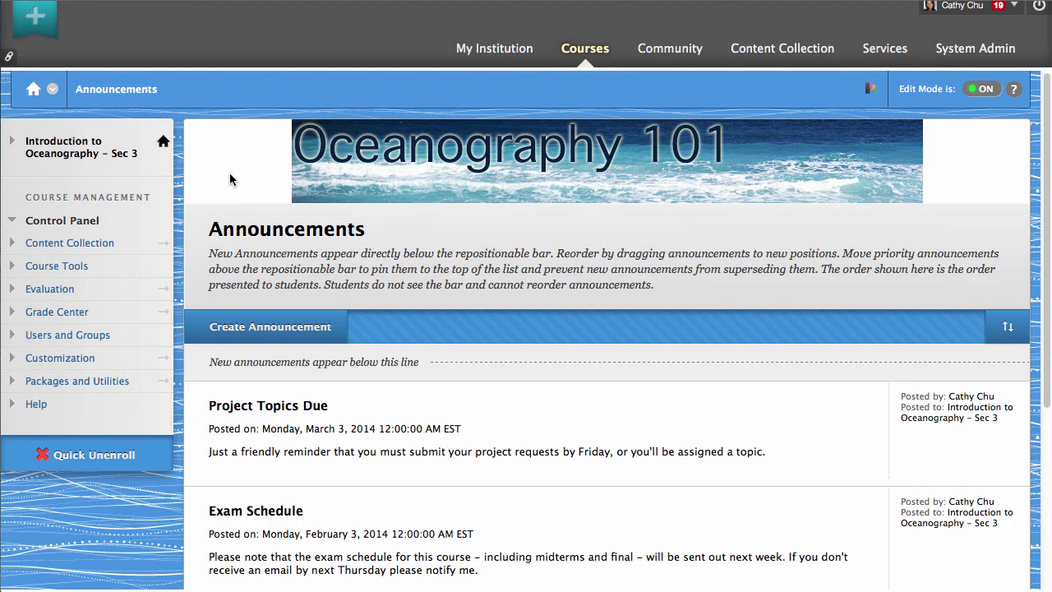
- Go to the course's Full Grade Center and show the Work Offline options
click(55, 312)
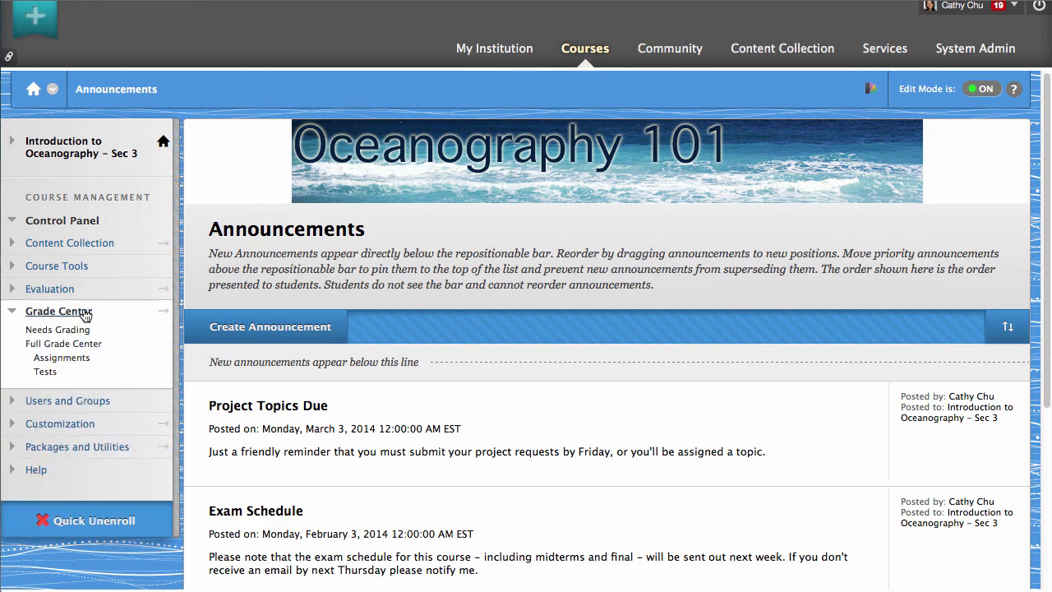
click(63, 344)
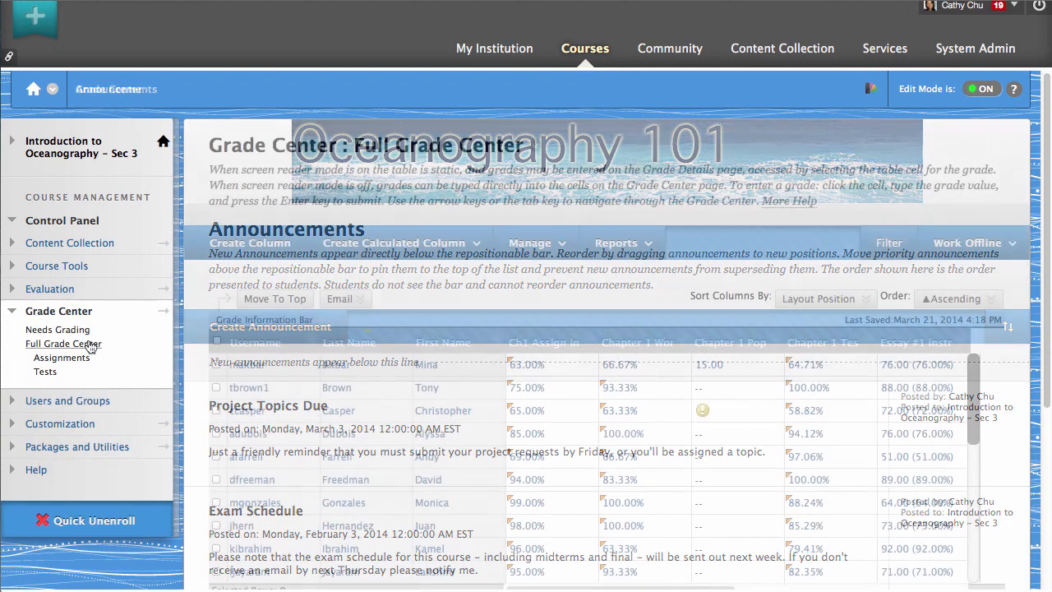
click(62, 344)
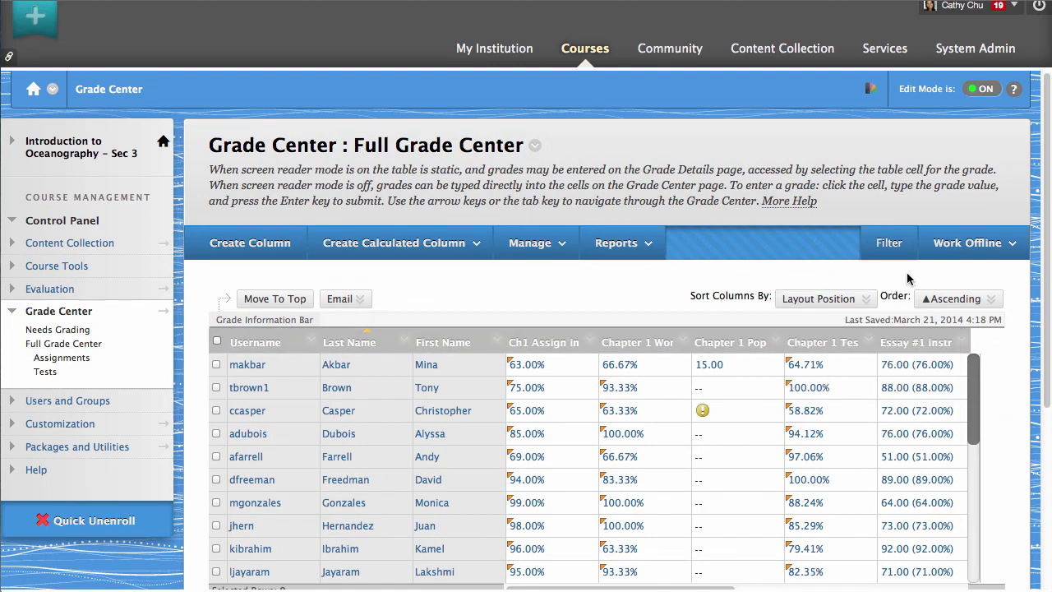
click(968, 244)
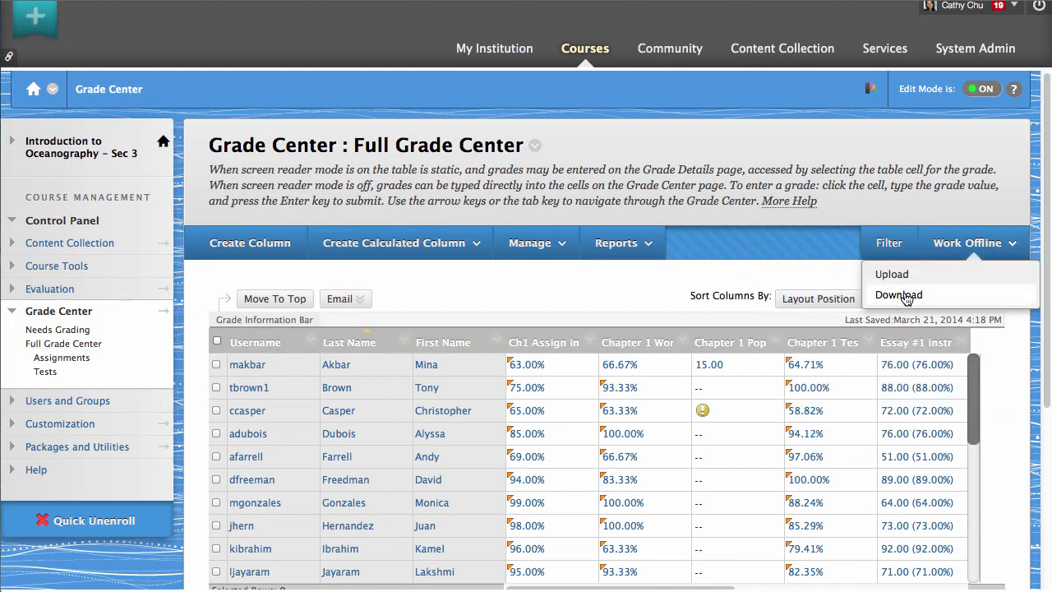
- Download the Full Grade Center as a tab-delimited file to My Computer
click(898, 295)
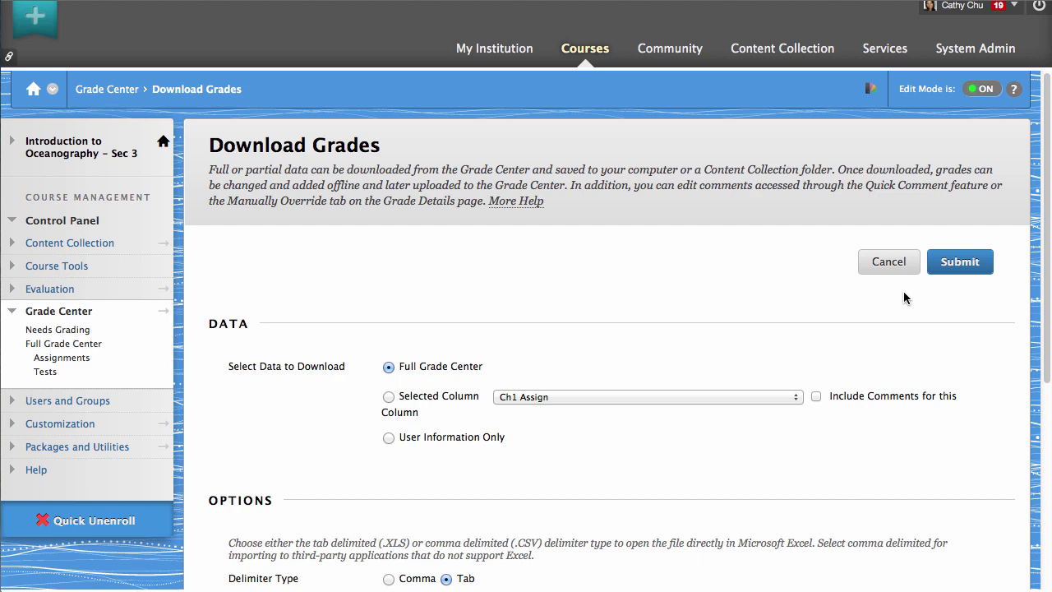
scroll(down, 3)
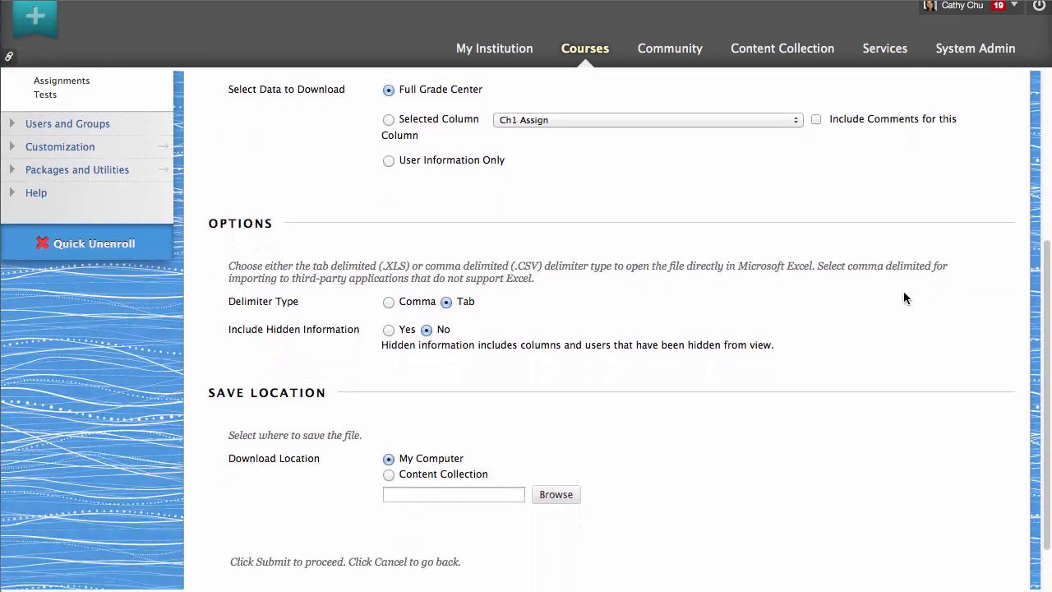
scroll(down, 3)
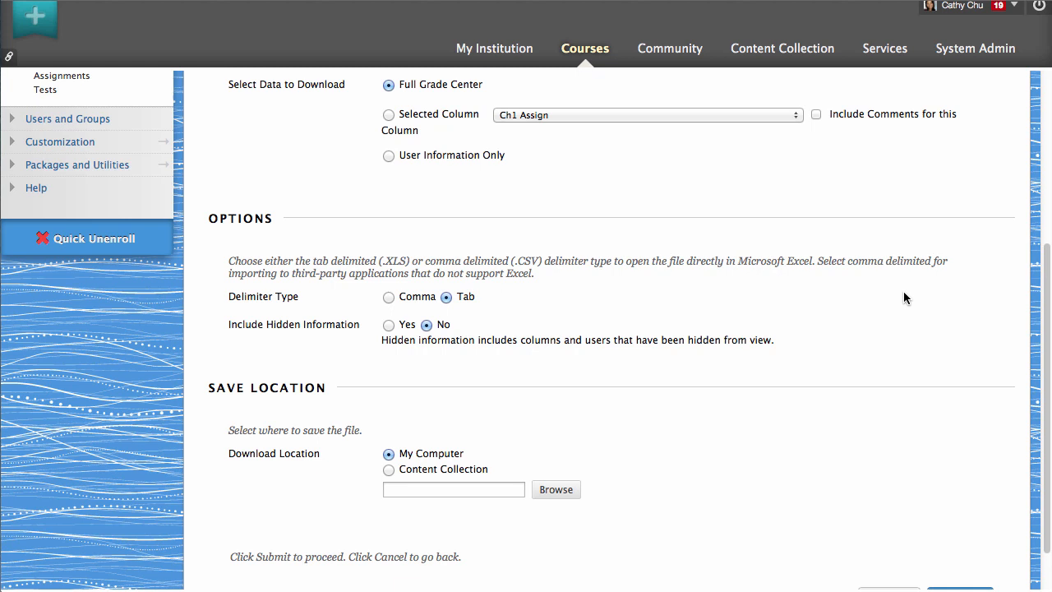
scroll(down, 3)
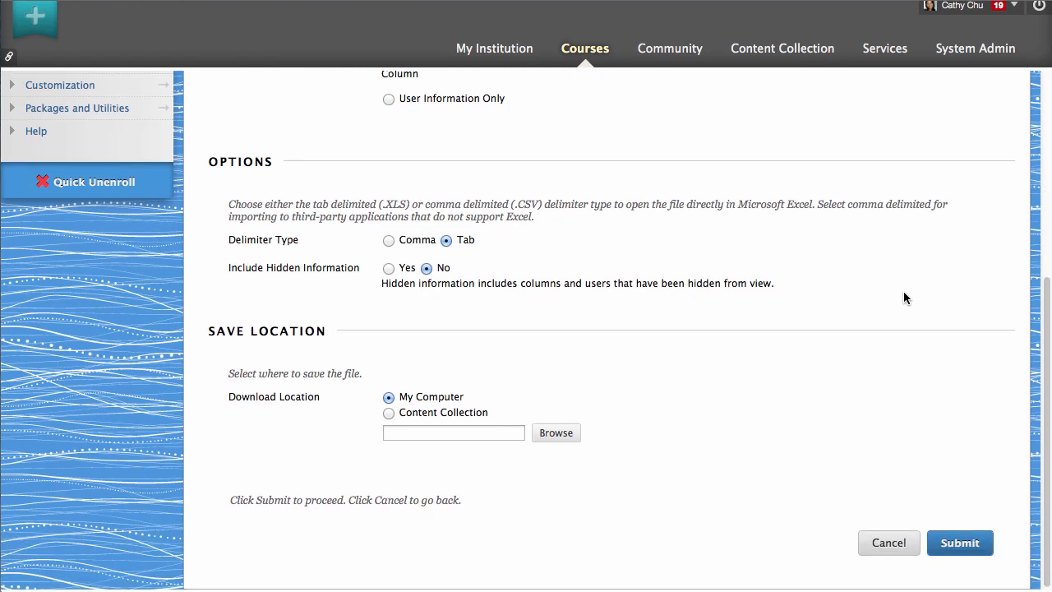
click(960, 543)
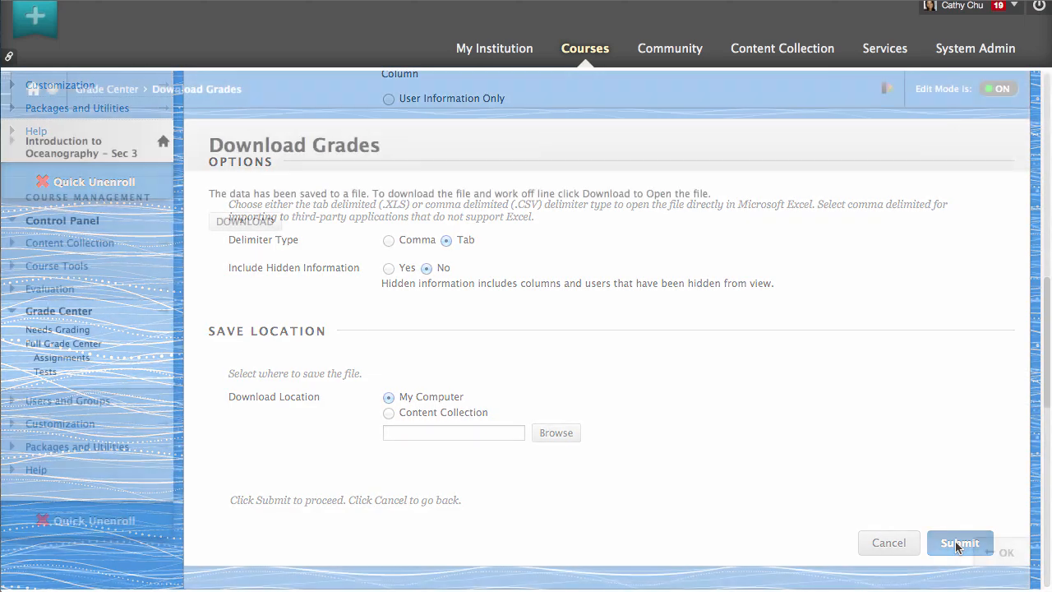
click(960, 543)
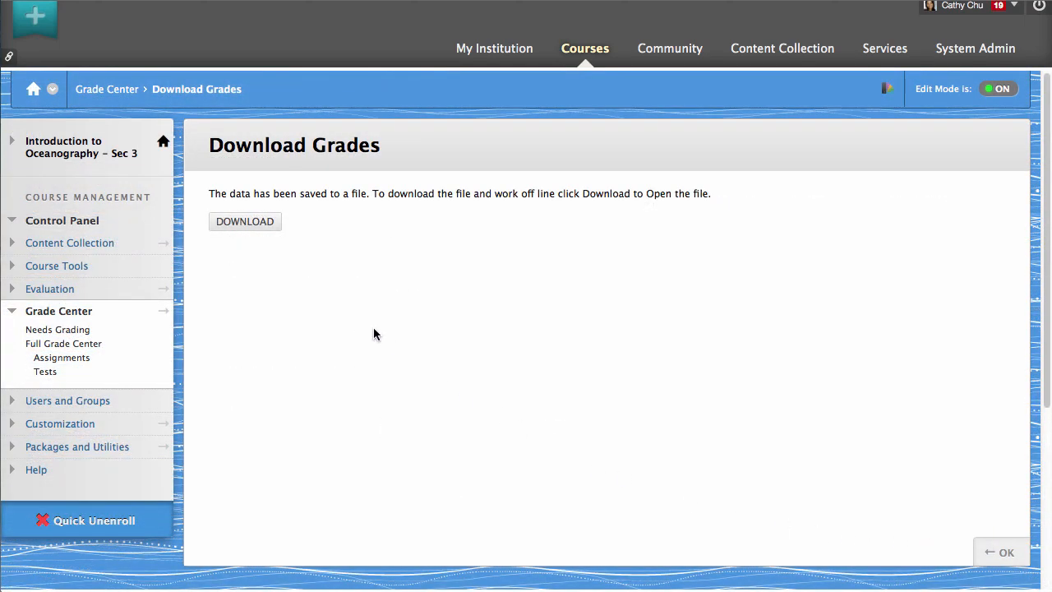
- Back in the Full Grade Center, start an Upload from the Work Offline options
click(245, 220)
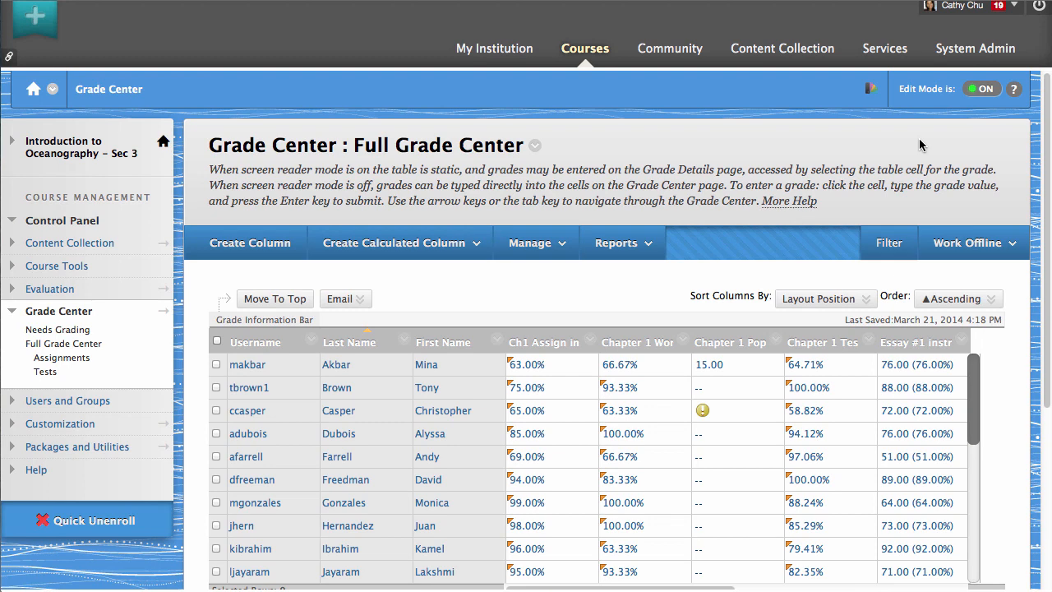
click(970, 243)
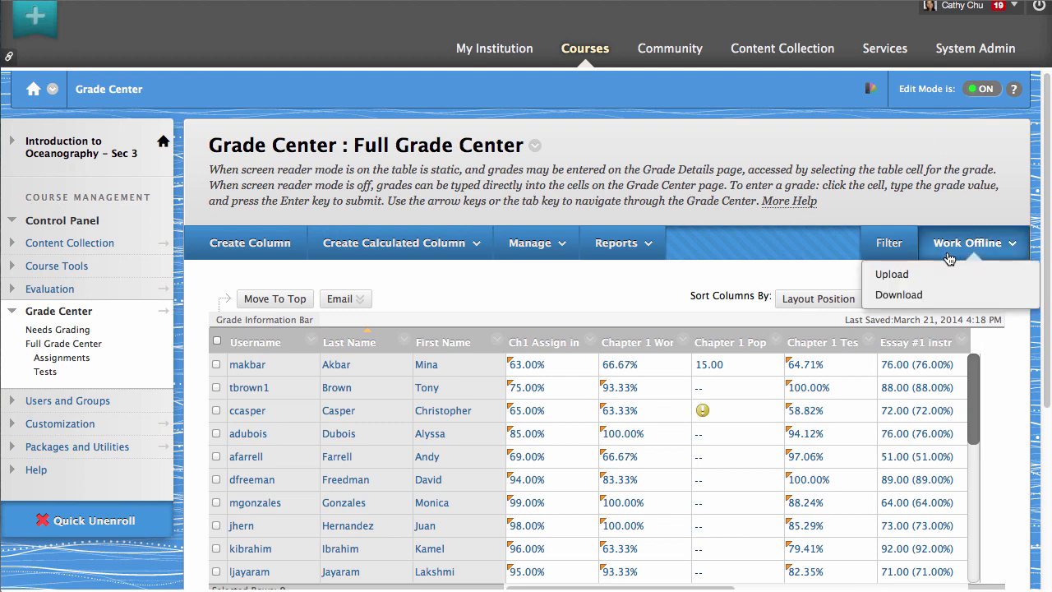
click(891, 273)
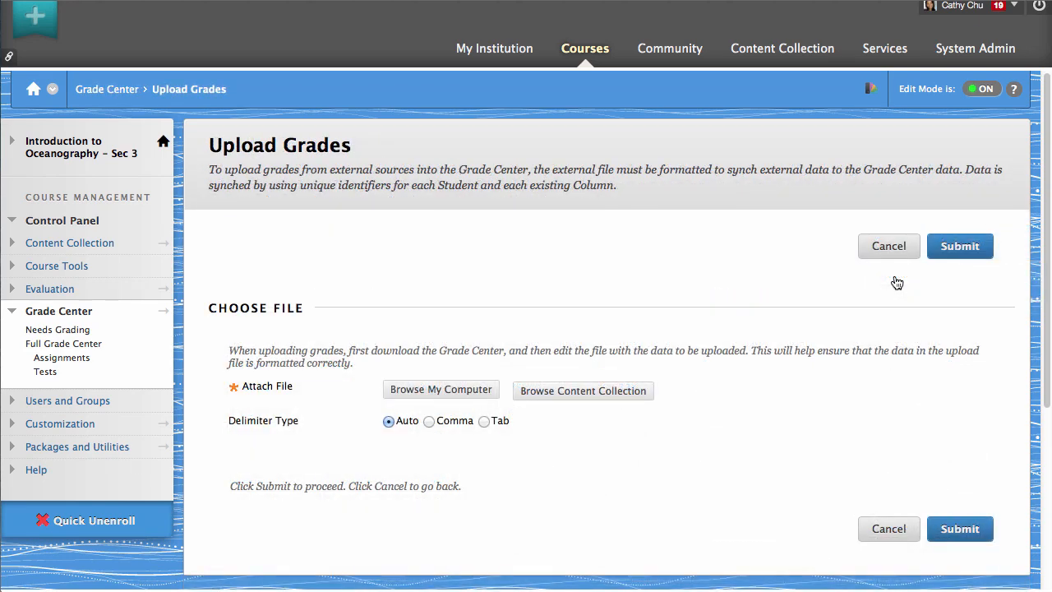
- Attach the edited grades .csv file from the Desktop via Browse My Computer
click(440, 388)
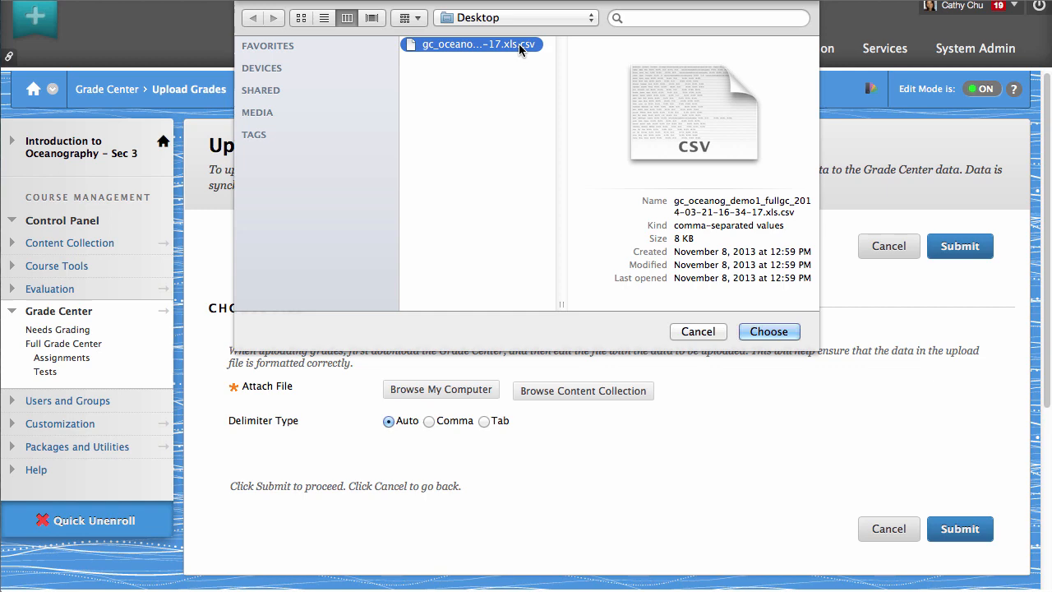
click(770, 332)
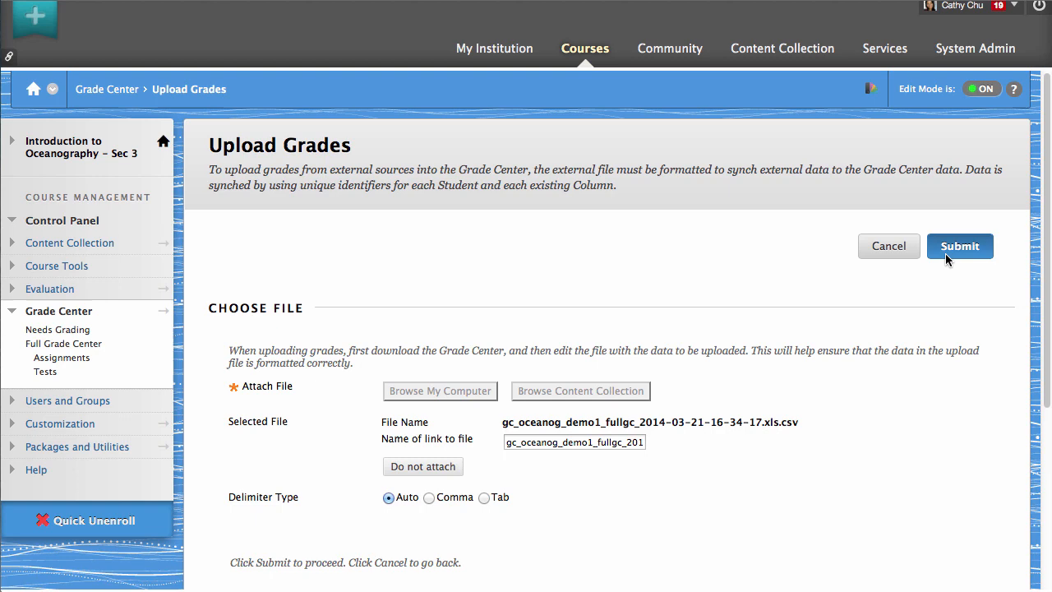
- Submit the grades file and confirm the listed columns so the Grade Center updates
click(960, 246)
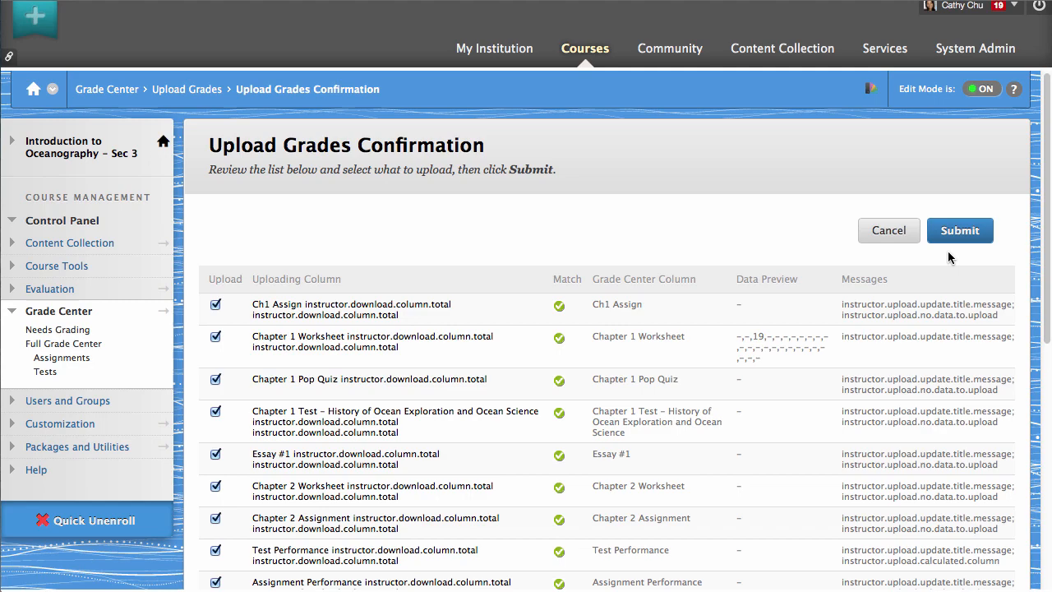
click(960, 230)
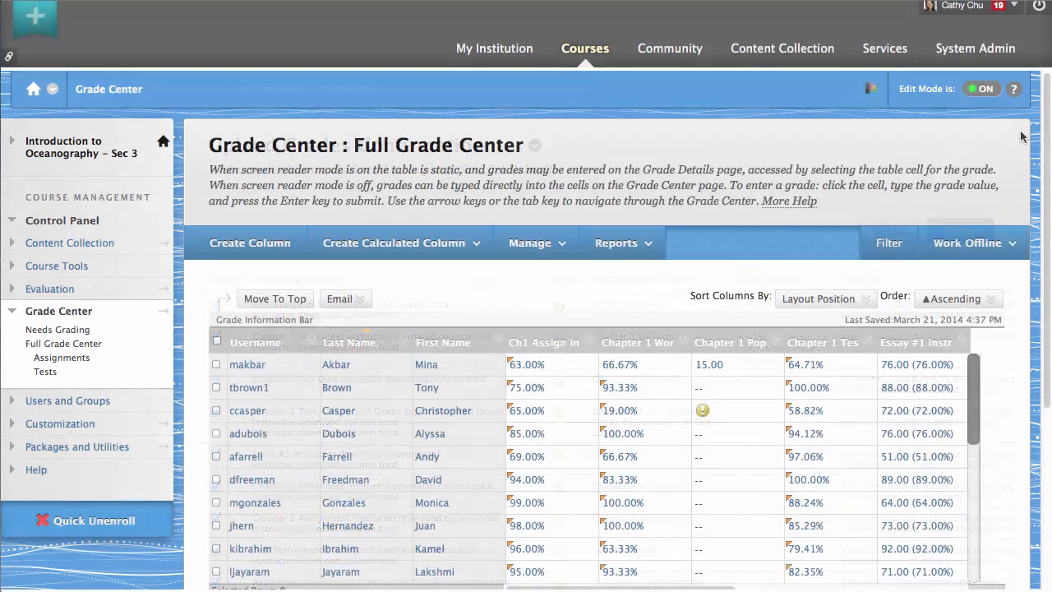